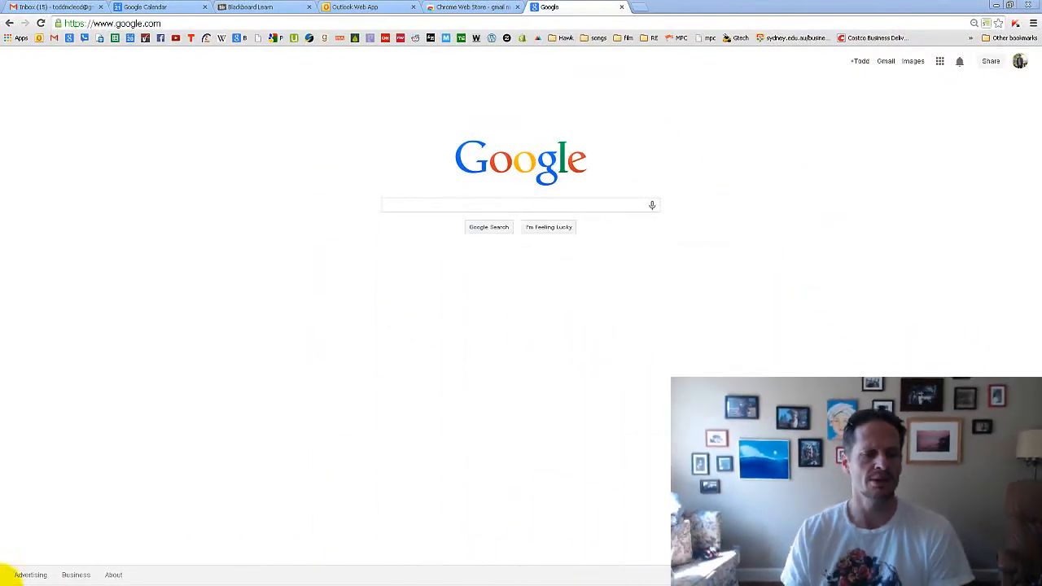
# Step: Search 'set default' from the Start menu and open Set your default programs
pyautogui.click(33, 572)
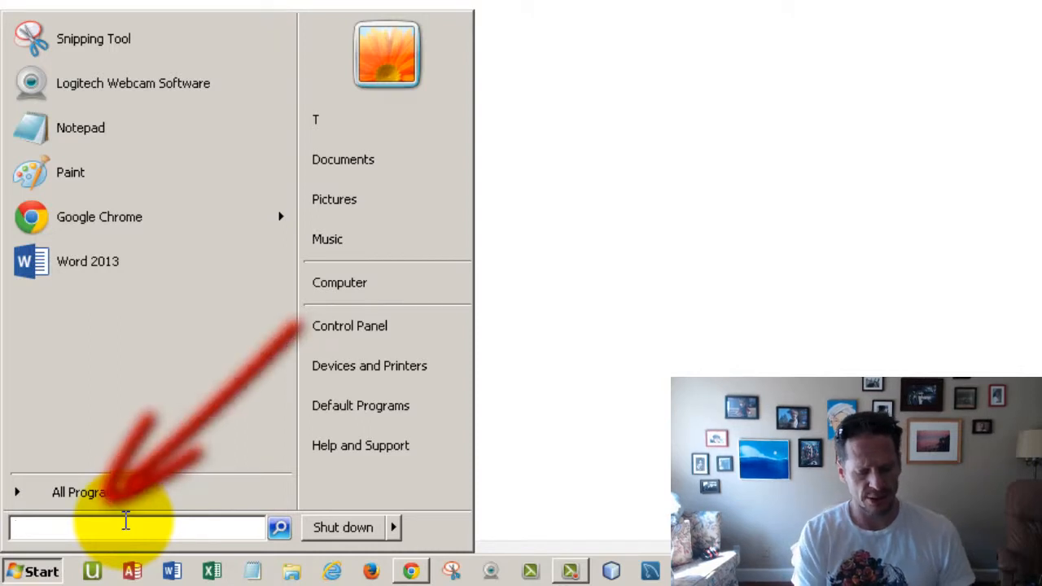
pyautogui.write('set')
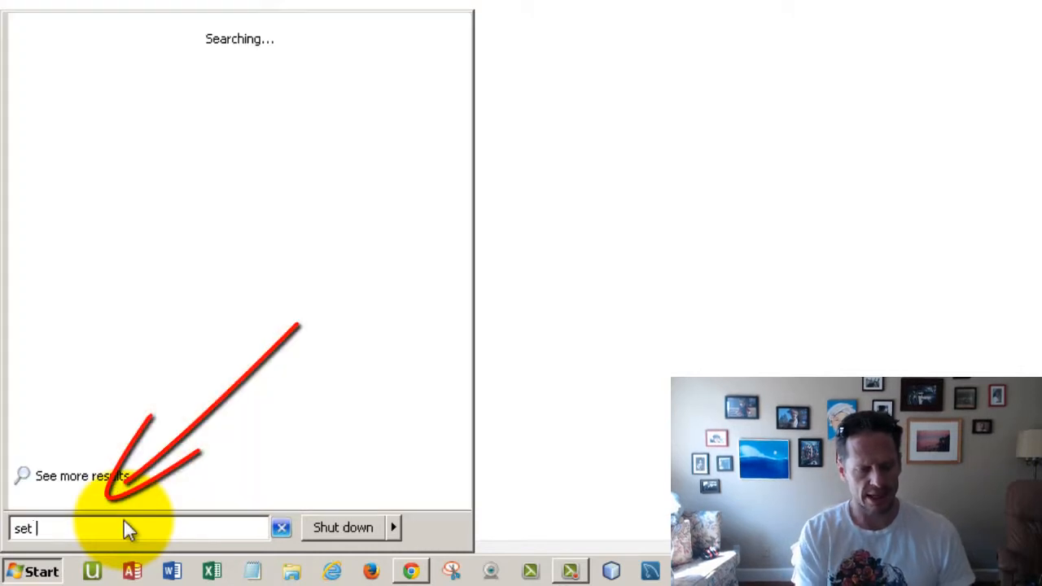
pyautogui.write('default')
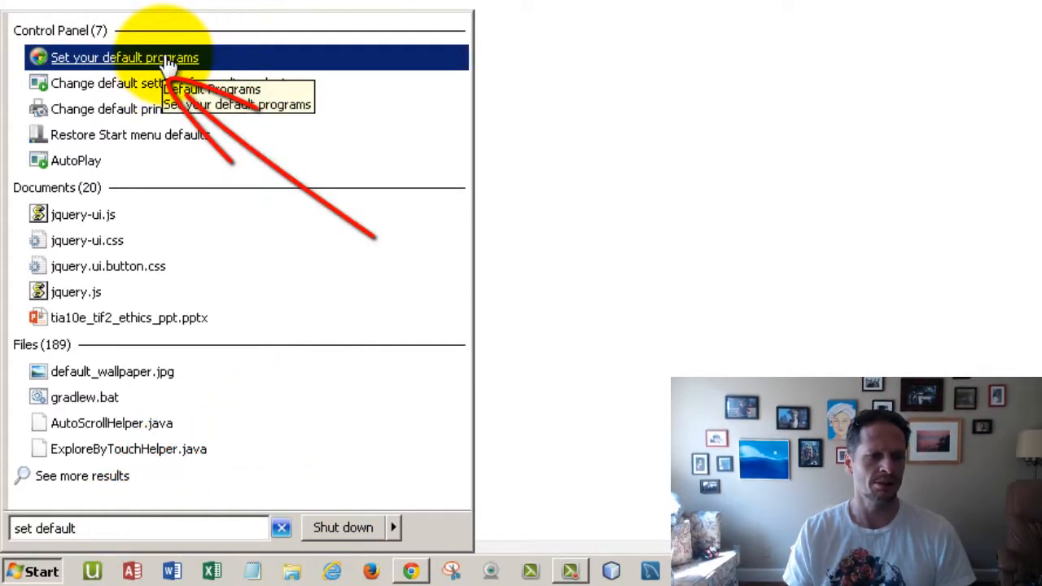
pyautogui.click(124, 57)
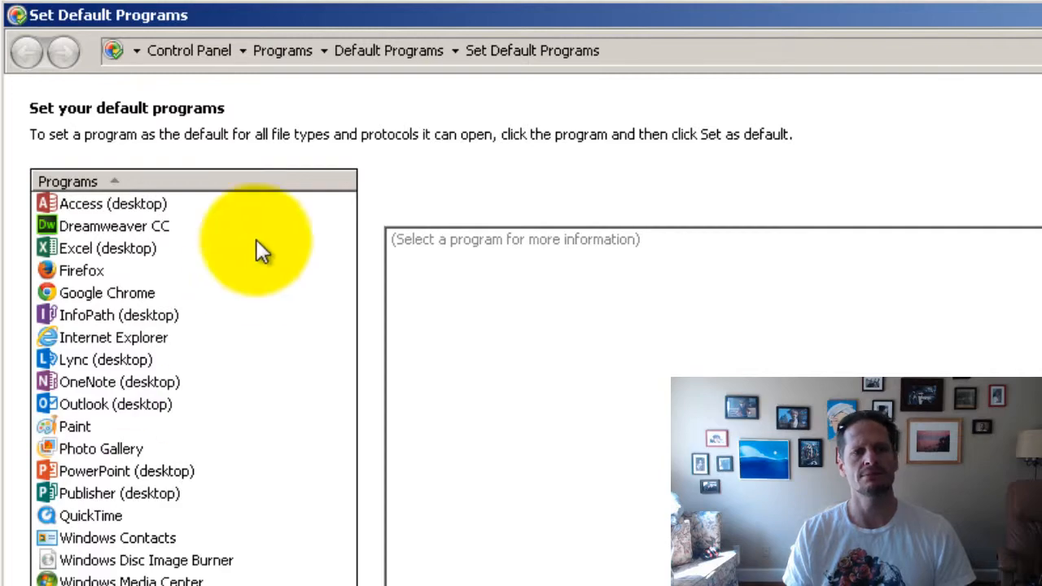
# Step: Select Google Chrome and show the file types and protocols it can open
pyautogui.click(107, 293)
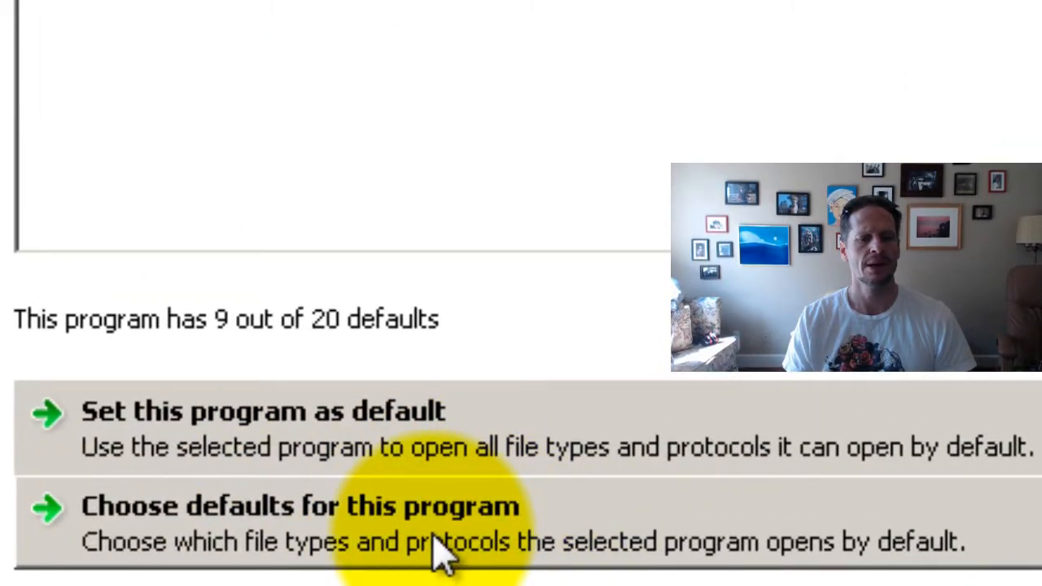
pyautogui.moveTo(590, 553)
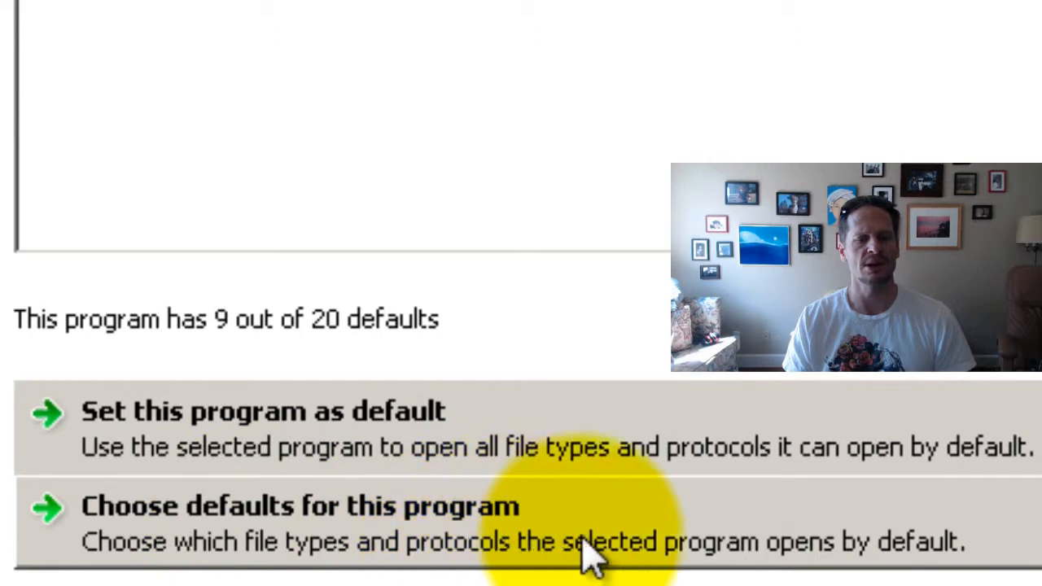
pyautogui.moveTo(863, 557)
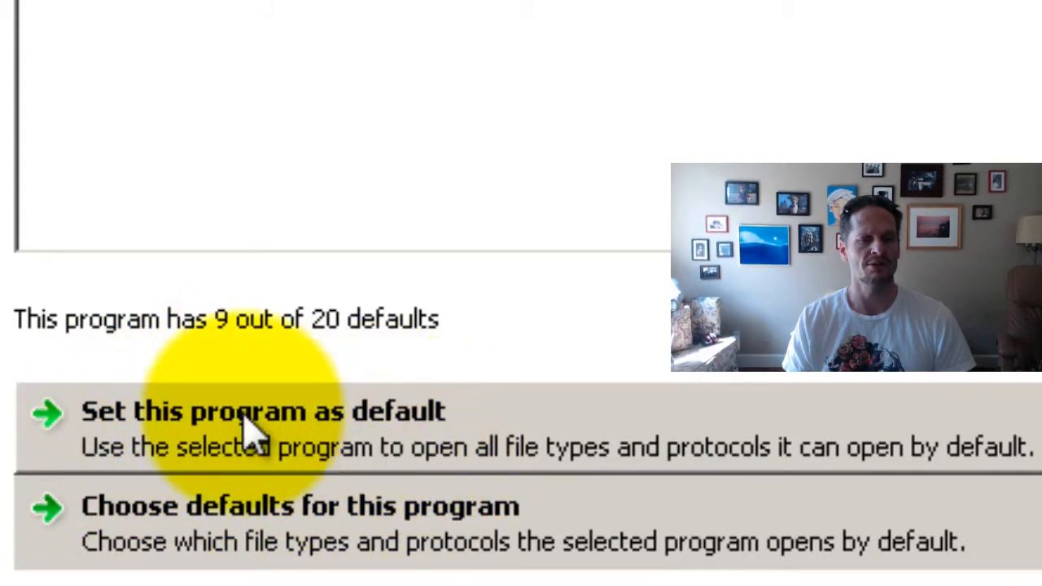
pyautogui.moveTo(391, 453)
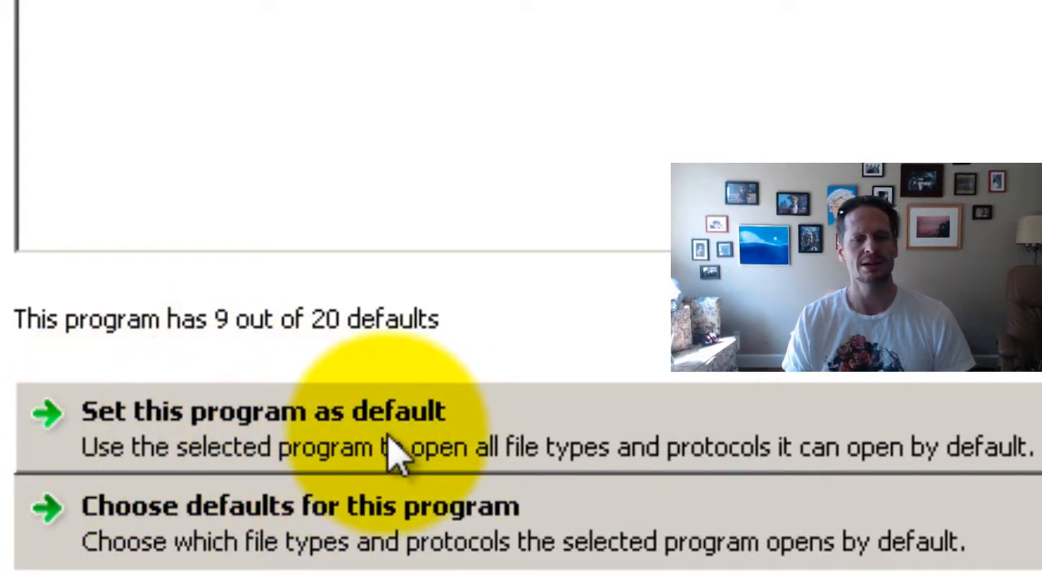
pyautogui.moveTo(587, 431)
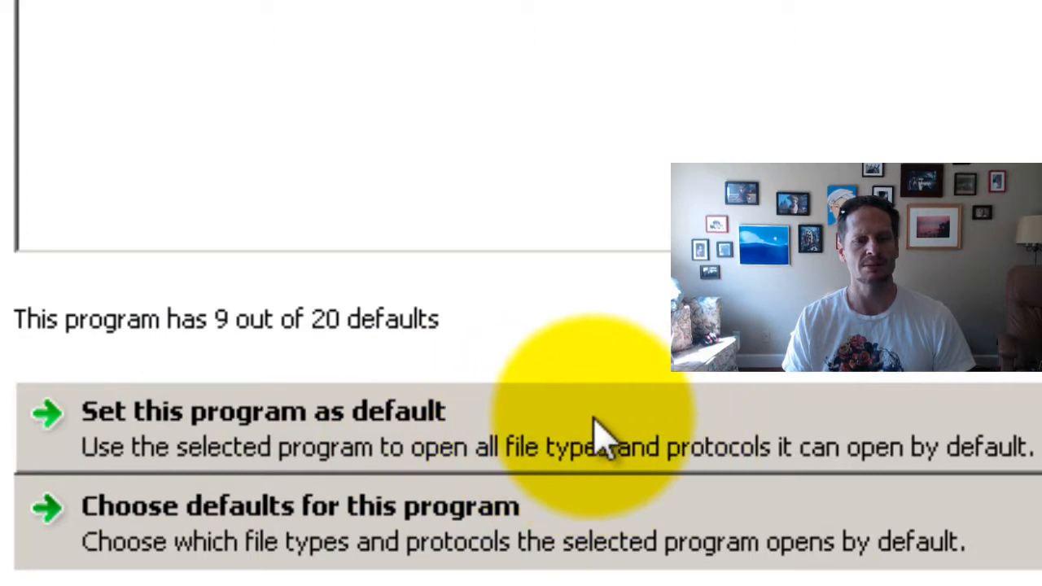
pyautogui.click(262, 410)
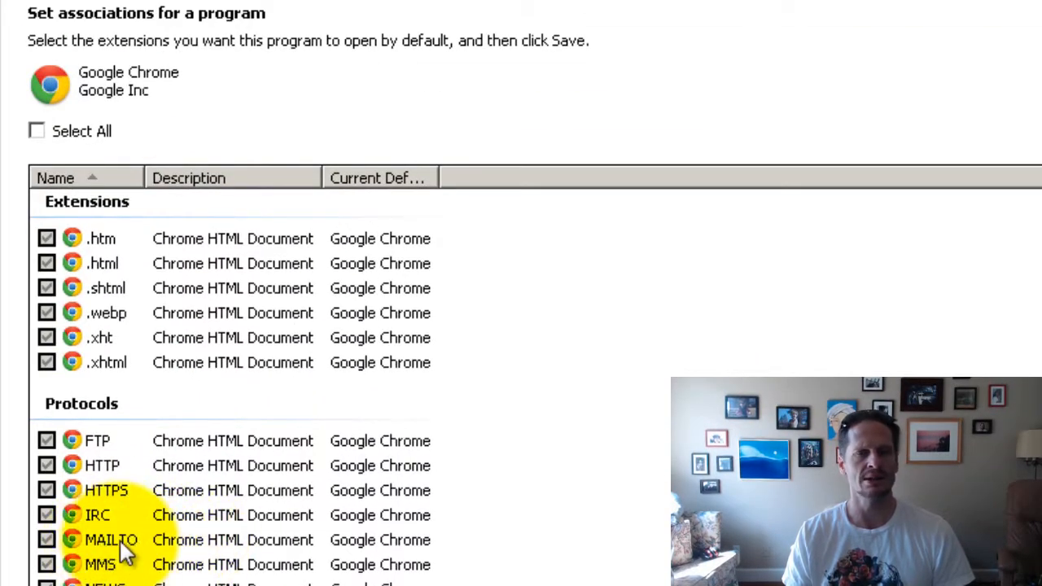
# Step: Save Chrome as default for all associations including MAILTO and close Default Programs
pyautogui.scroll(-3)
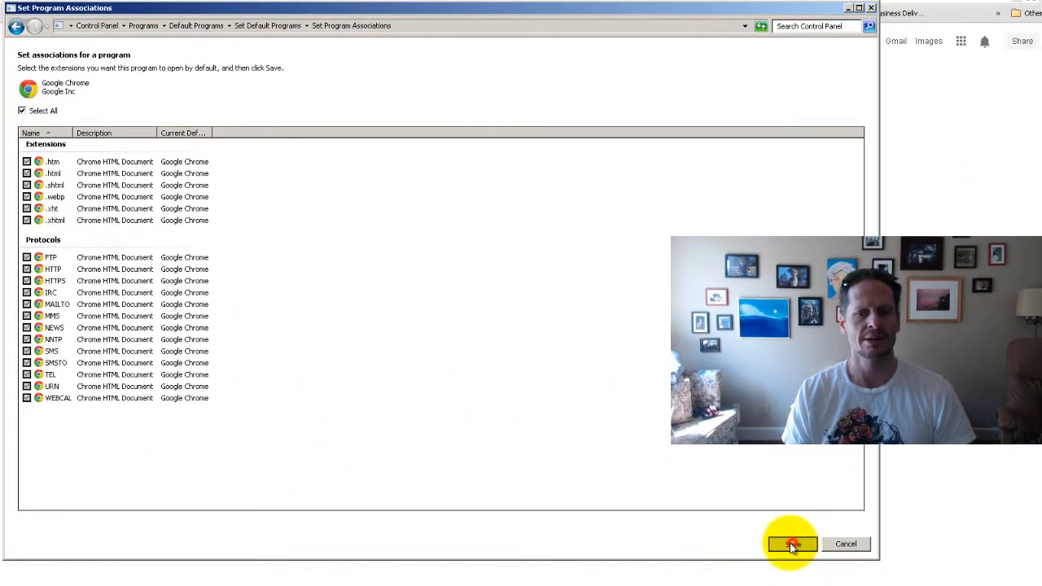
pyautogui.click(791, 544)
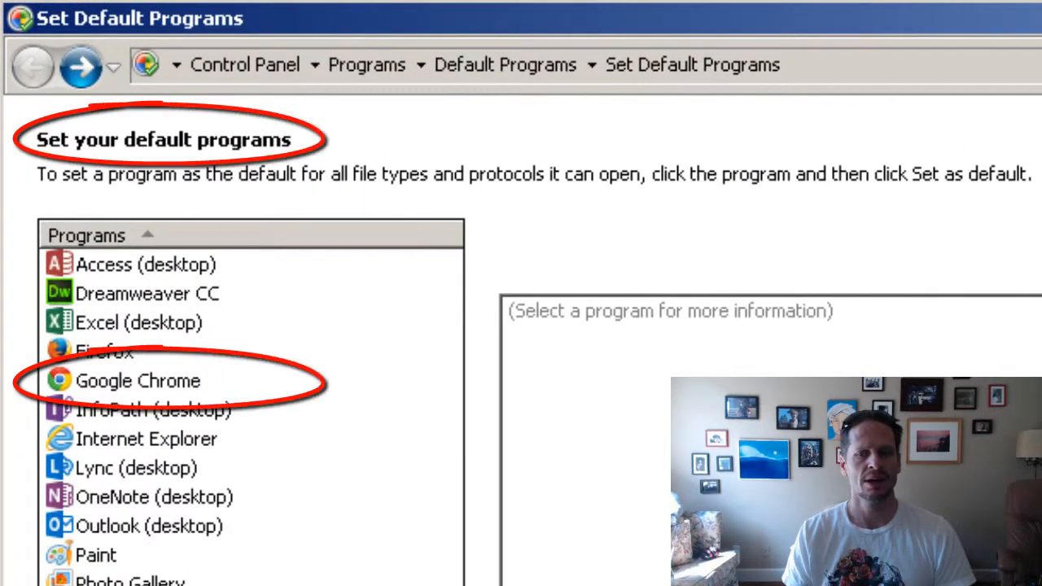
pyautogui.click(32, 66)
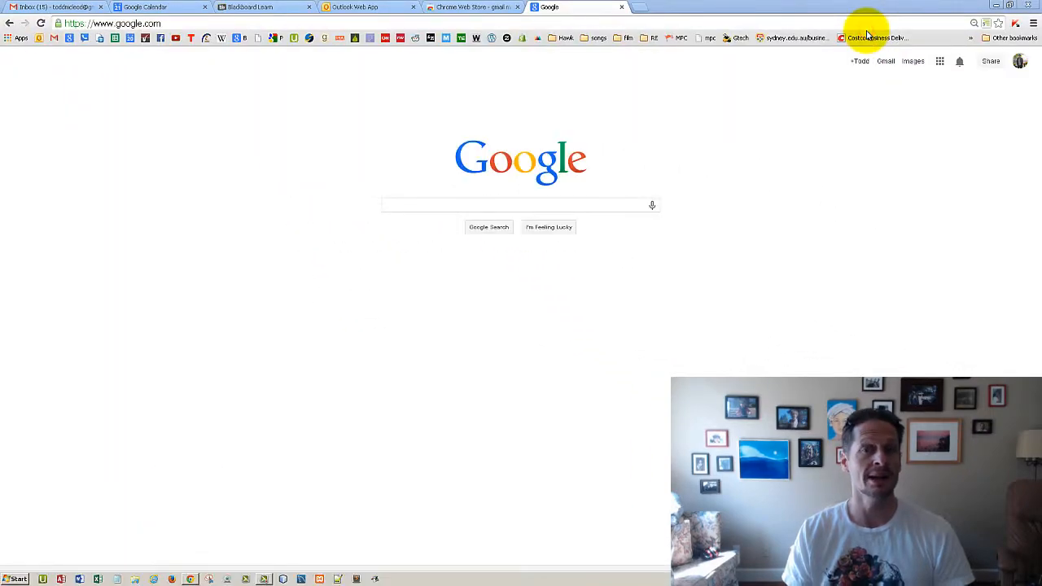
pyautogui.moveTo(875, 37)
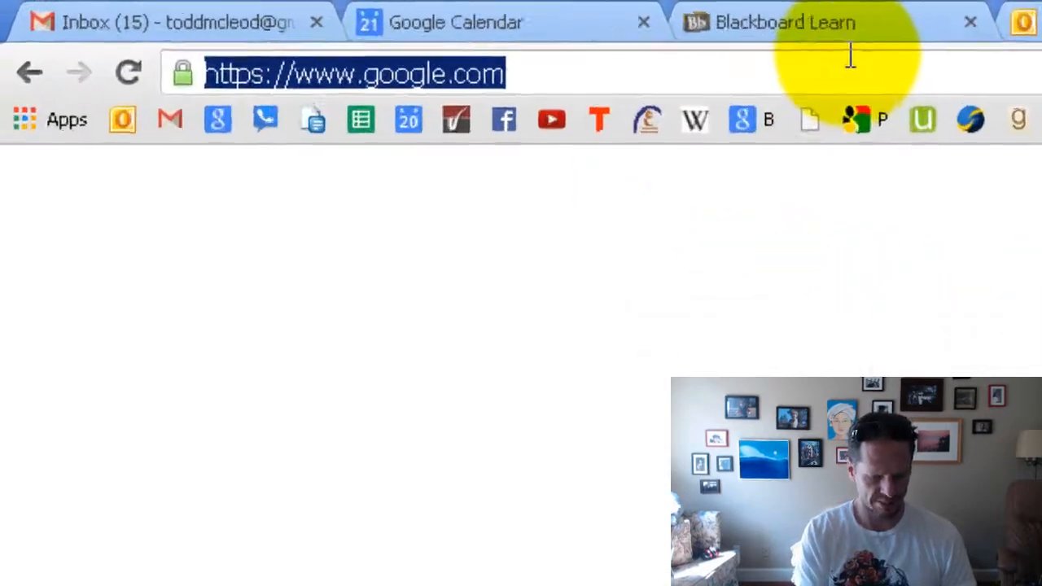
# Step: Visit letsgolearn.com's Contact page, view the support email links, then start a new tab
pyautogui.write('letsogl')
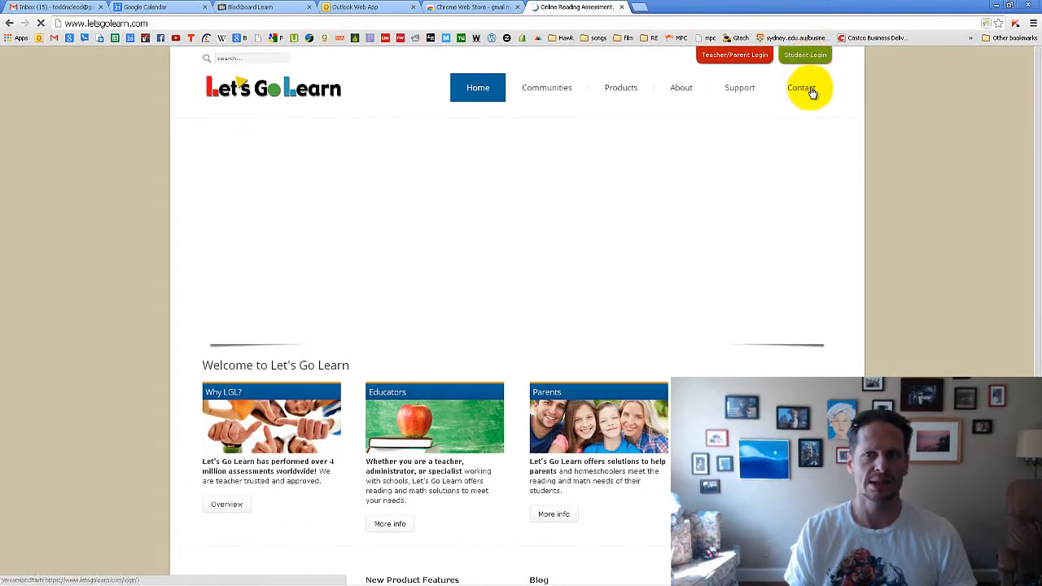
pyautogui.click(801, 88)
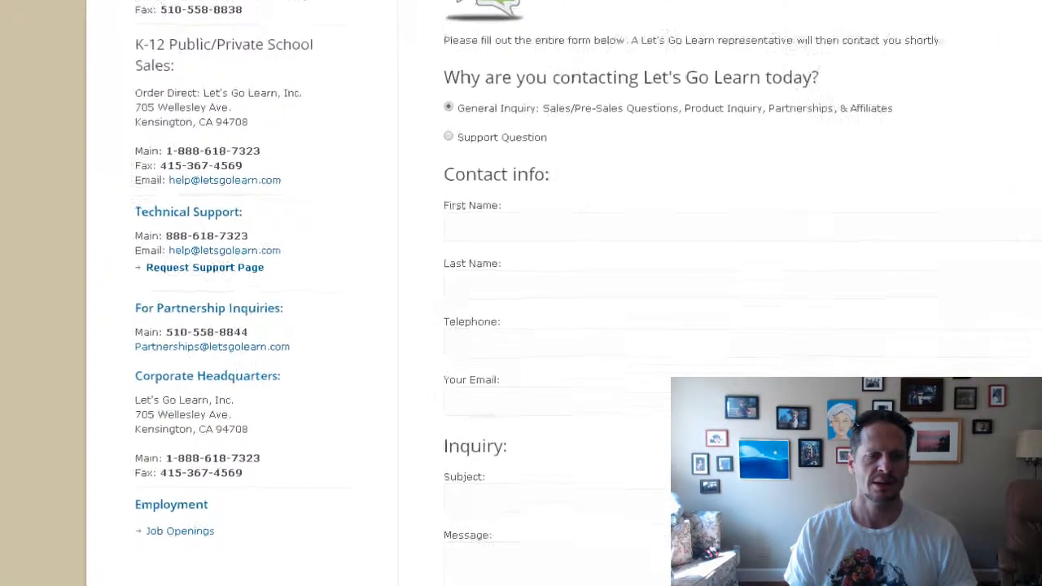
pyautogui.scroll(-3)
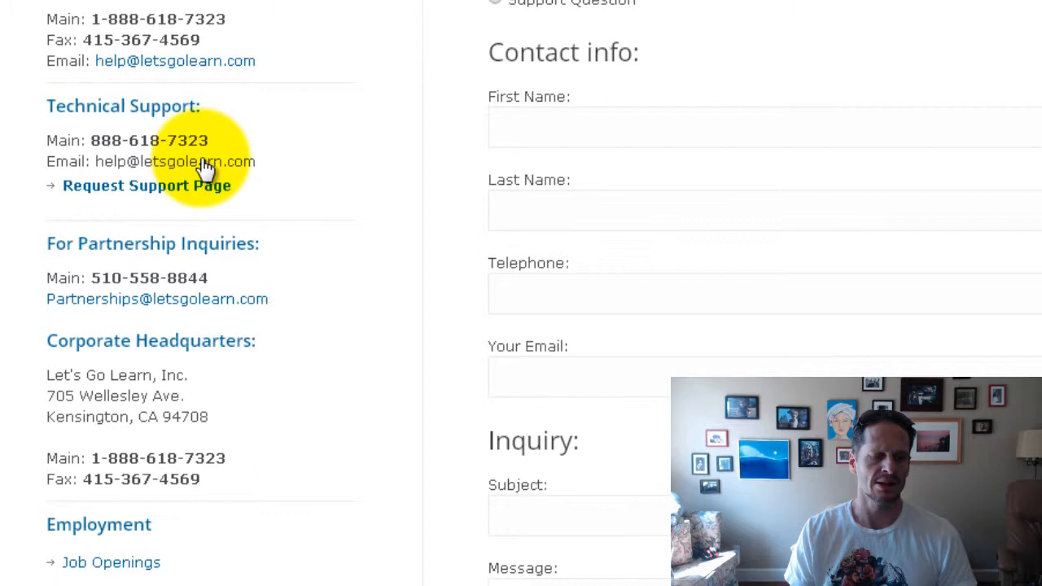
pyautogui.scroll(-3)
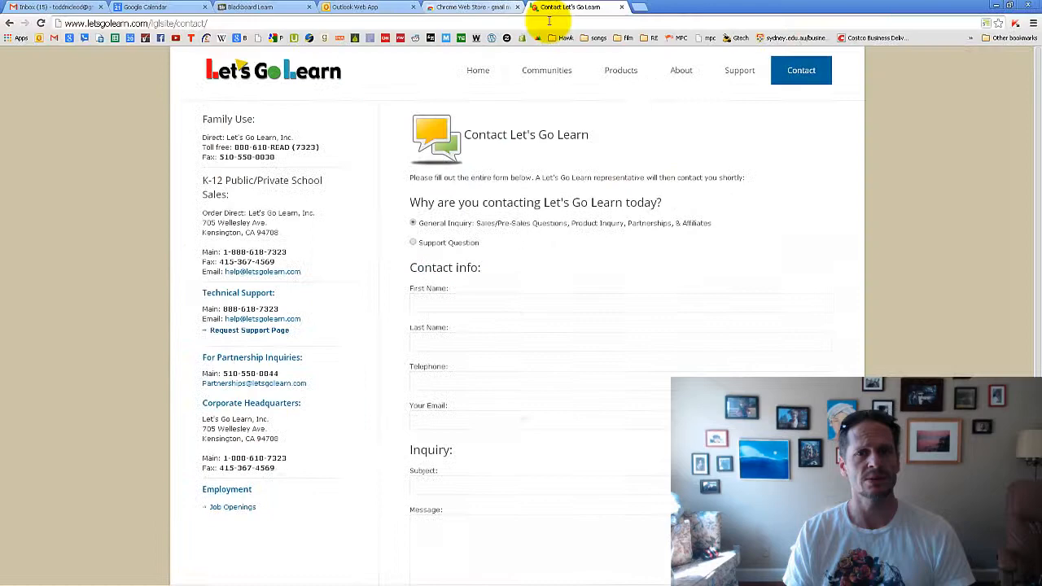
pyautogui.click(641, 7)
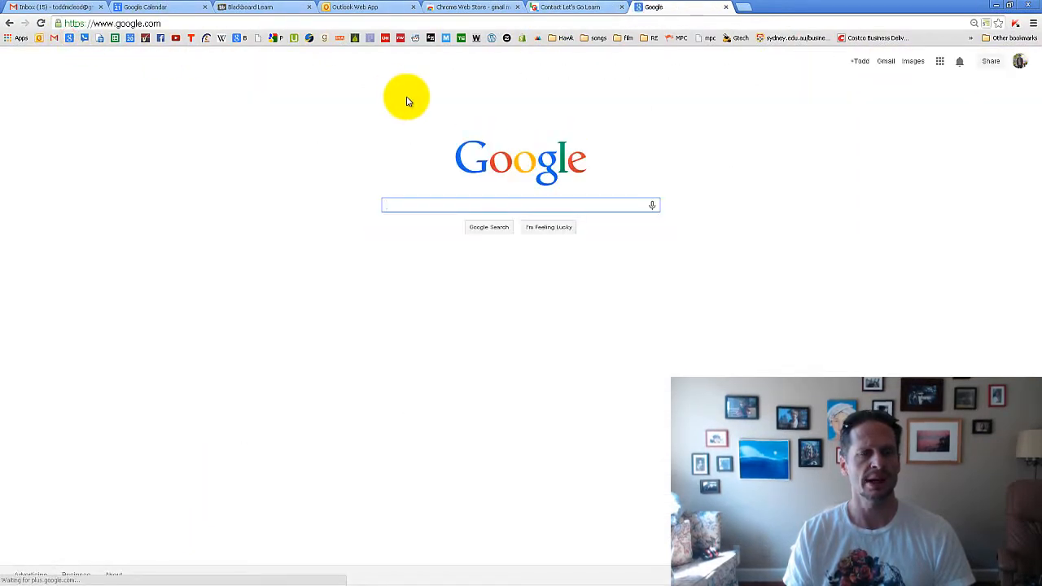
# Step: Reach the Chrome Web Store and search it for 'gmail'
pyautogui.write('chrome e')
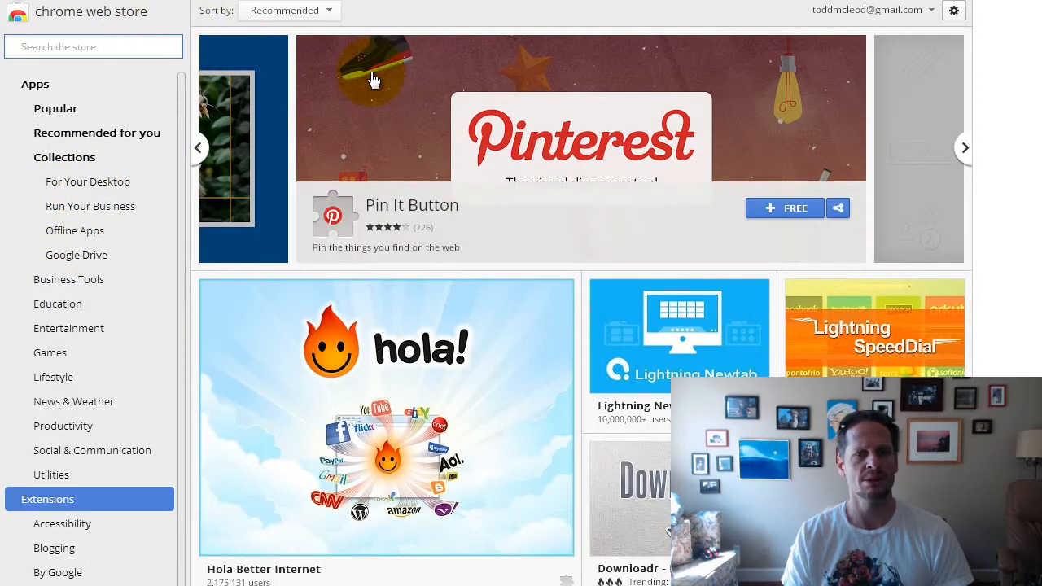
pyautogui.write('gmail')
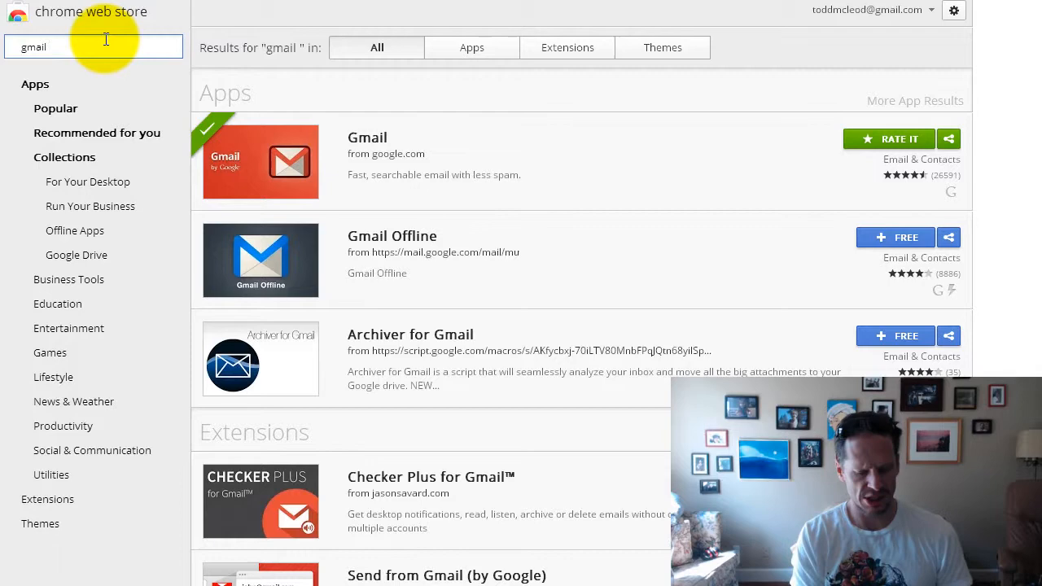
# Step: Search the store for 'gmail mailto' to surface Mailto: for Gmail and related extensions
pyautogui.write('mailto')
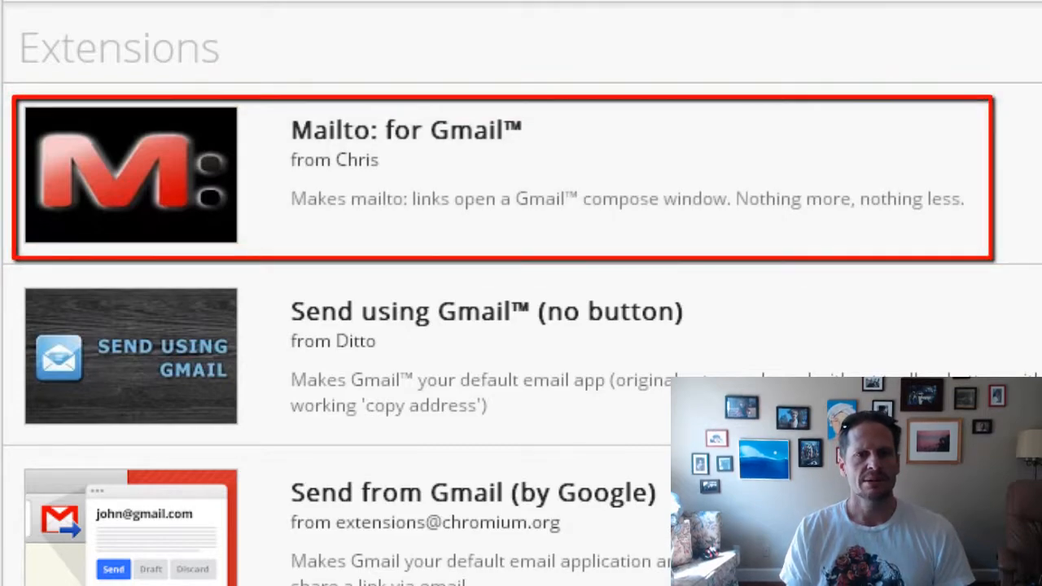
pyautogui.click(570, 6)
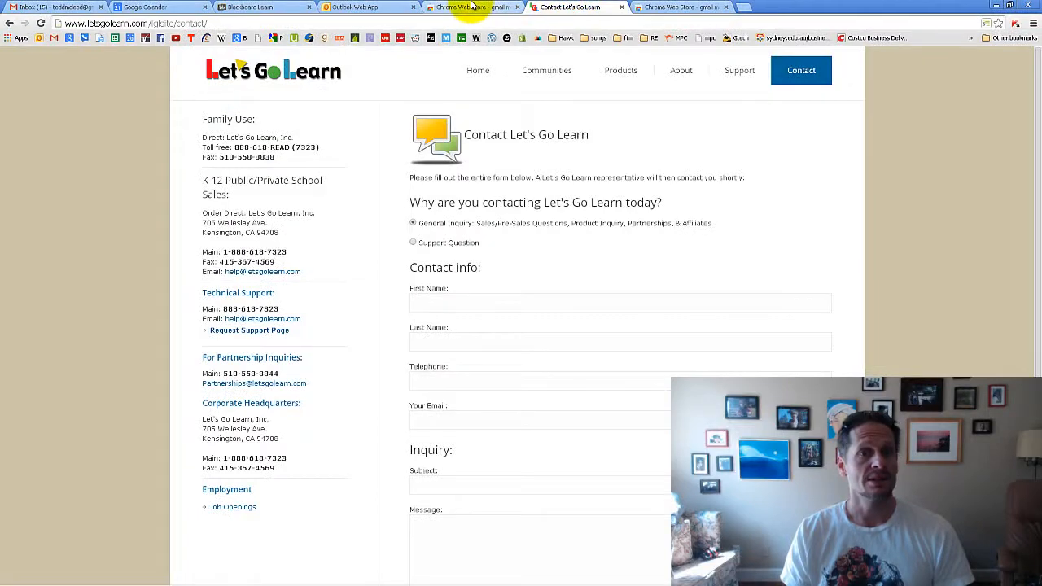
pyautogui.click(471, 7)
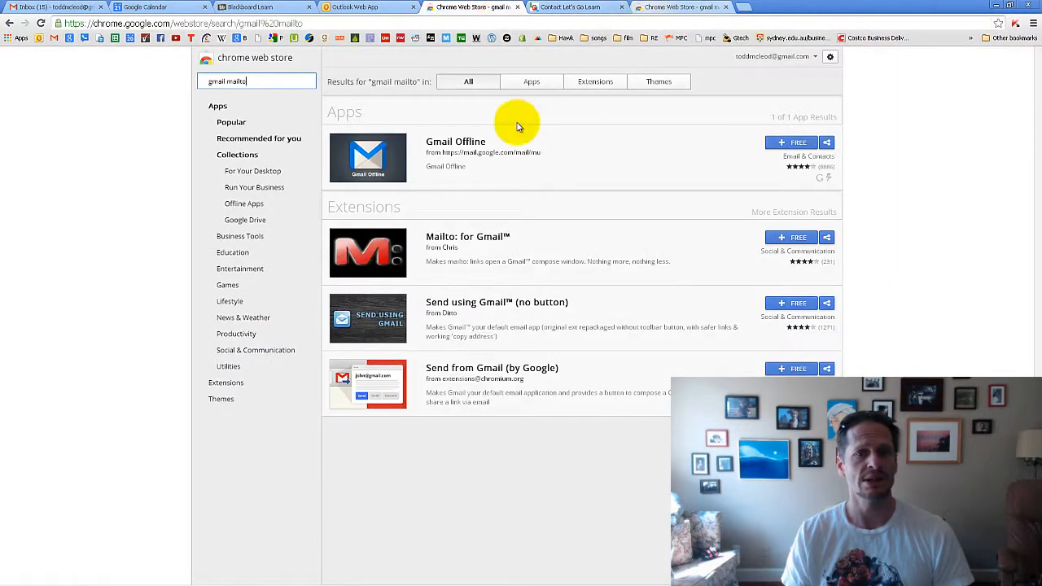
pyautogui.moveTo(469, 268)
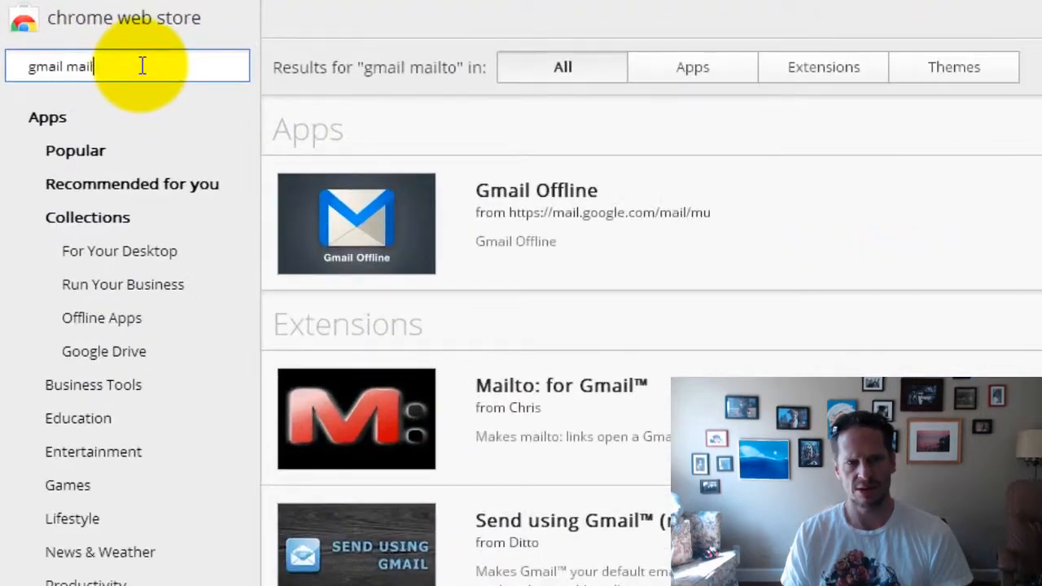
pyautogui.press('Backspace')
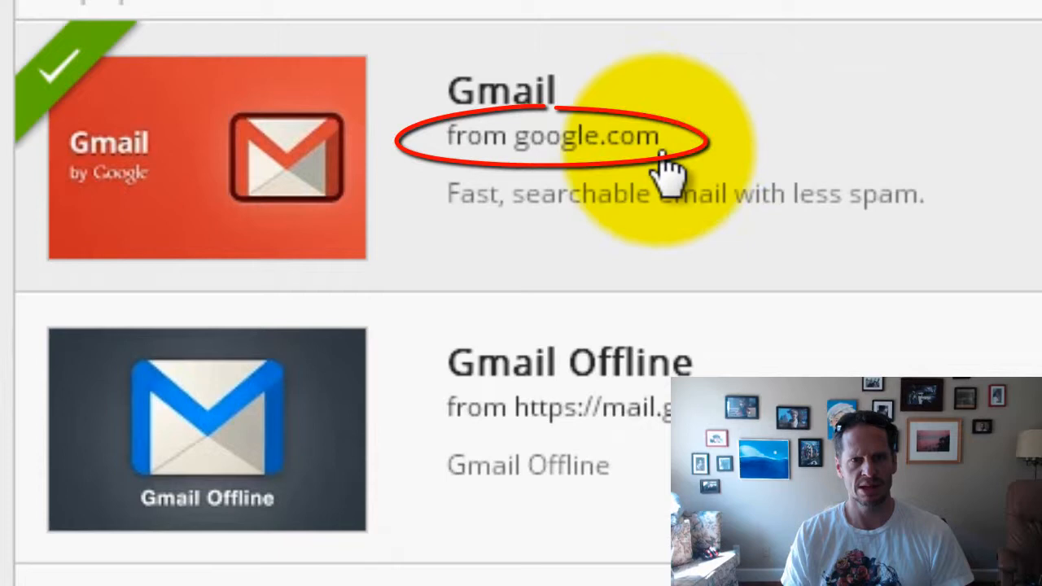
pyautogui.moveTo(749, 176)
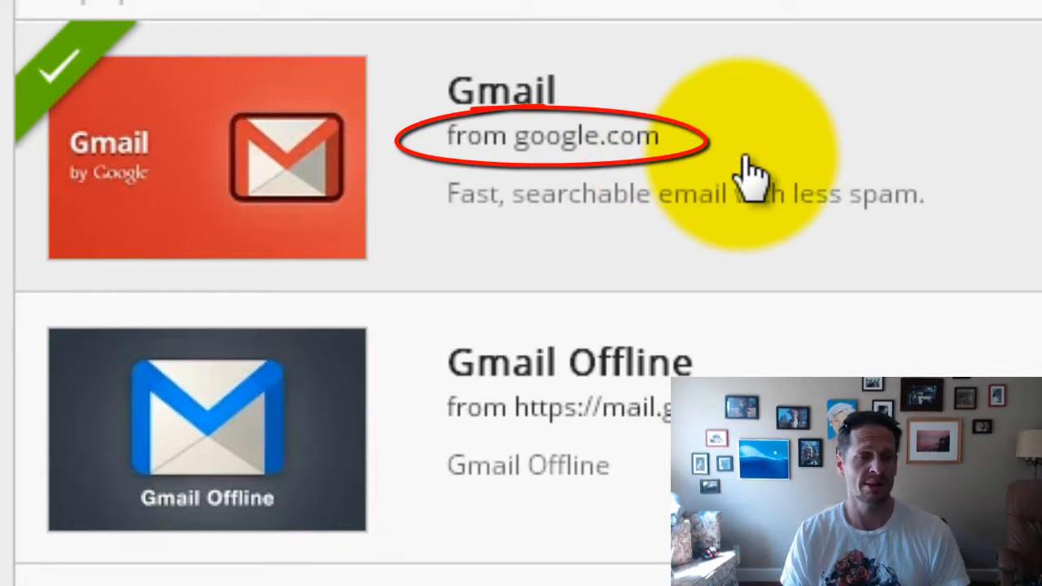